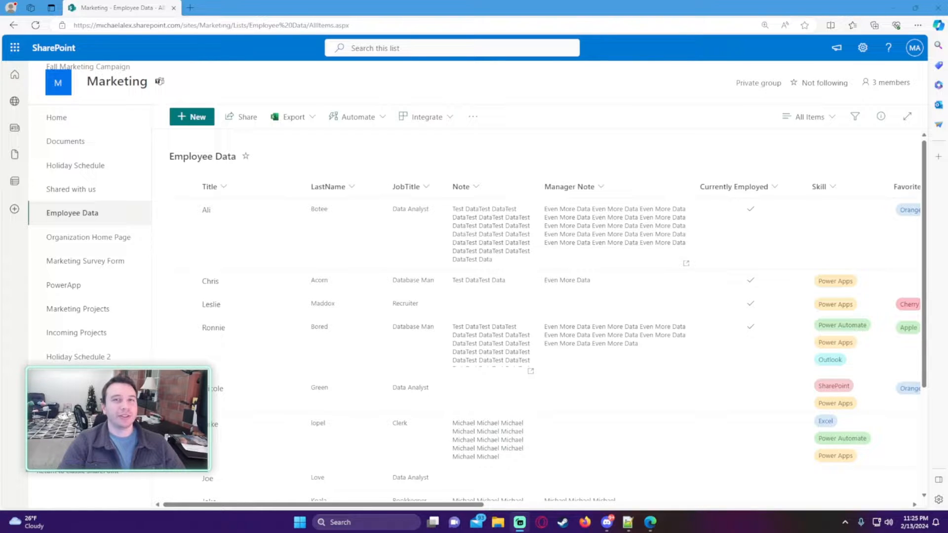
mouse_move(3, 290)
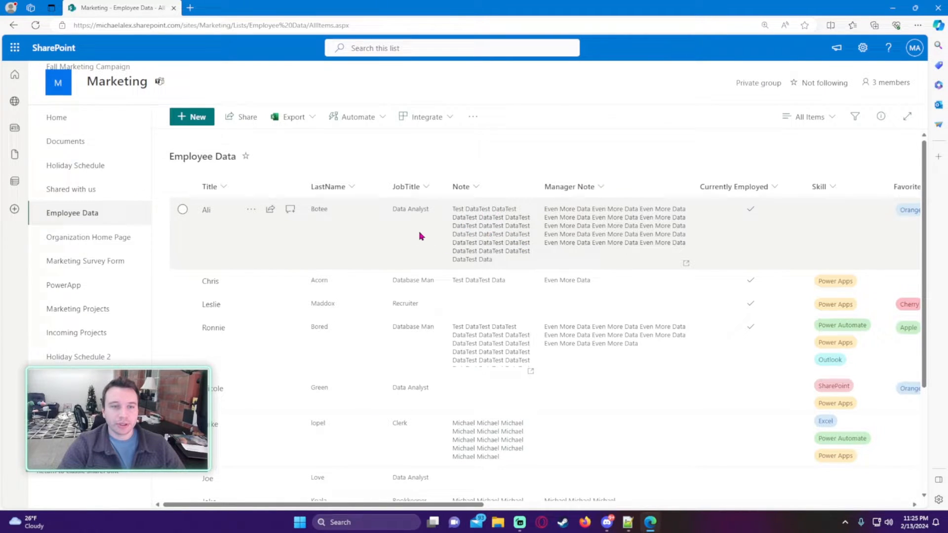
mouse_move(517, 178)
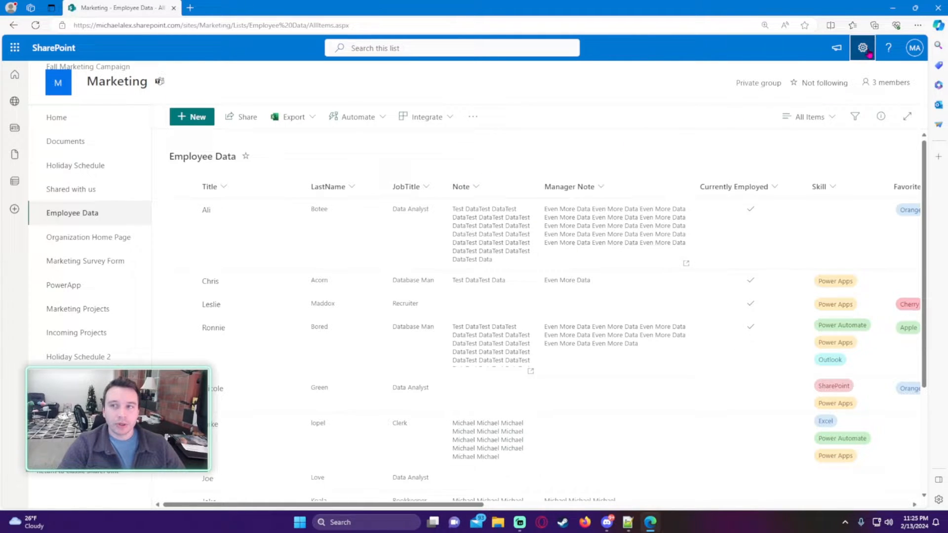
Open List settings for Employee Data from the Settings gear
click(862, 48)
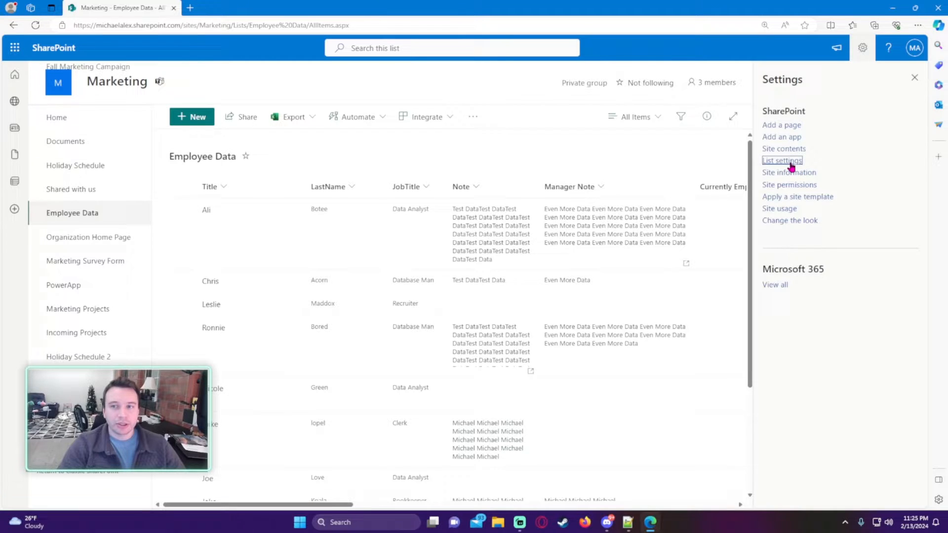
click(781, 160)
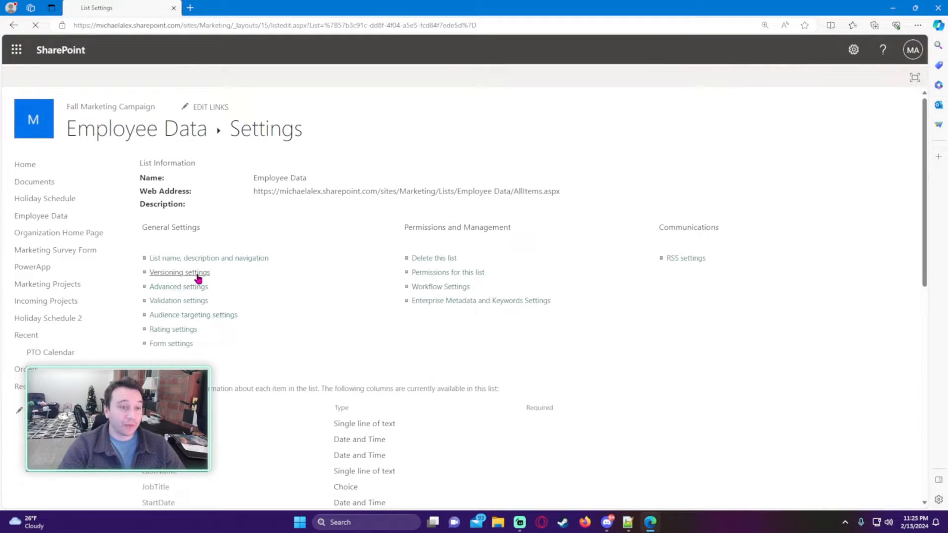
Open Versioning settings and leave version creation on edits set to Yes
click(180, 272)
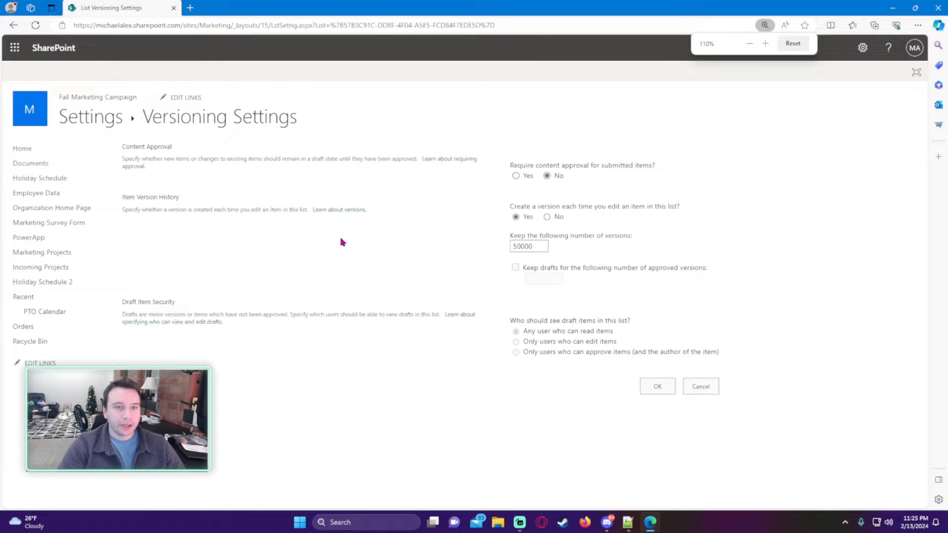
double_click(150, 196)
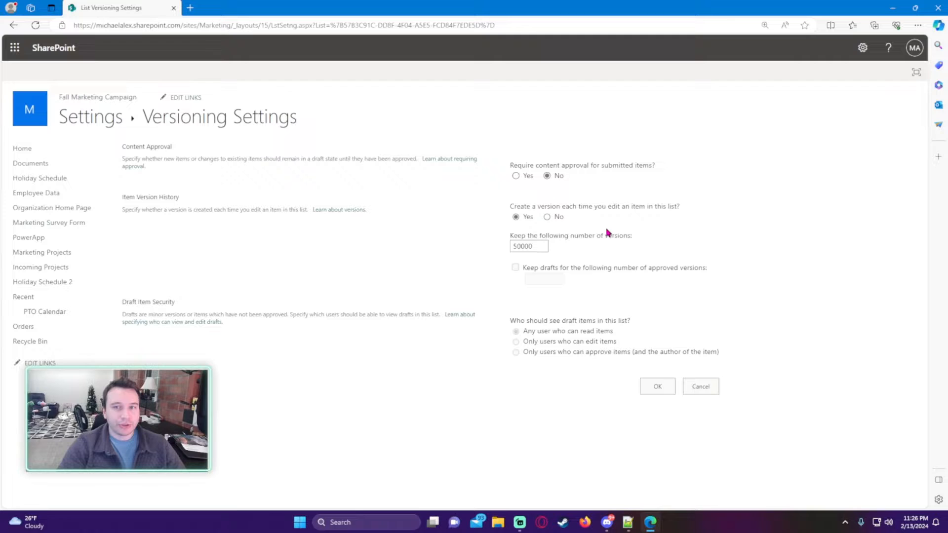
click(547, 216)
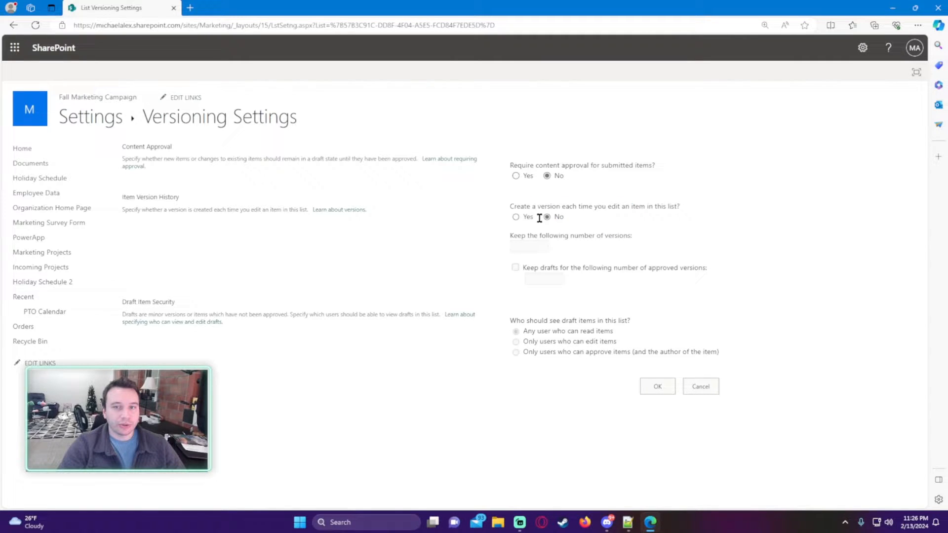
click(516, 217)
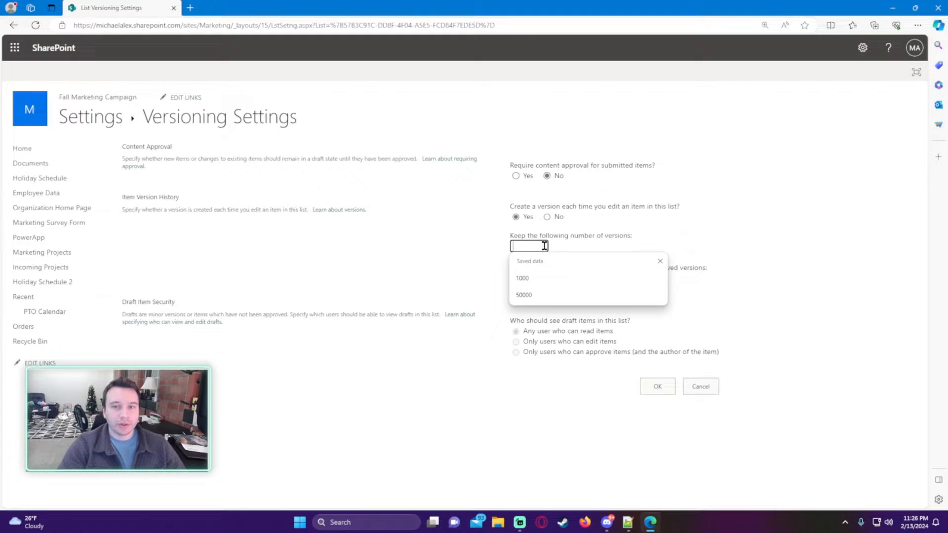
Enter 50000 as the version limit after 99999 is rejected as out of range
click(524, 295)
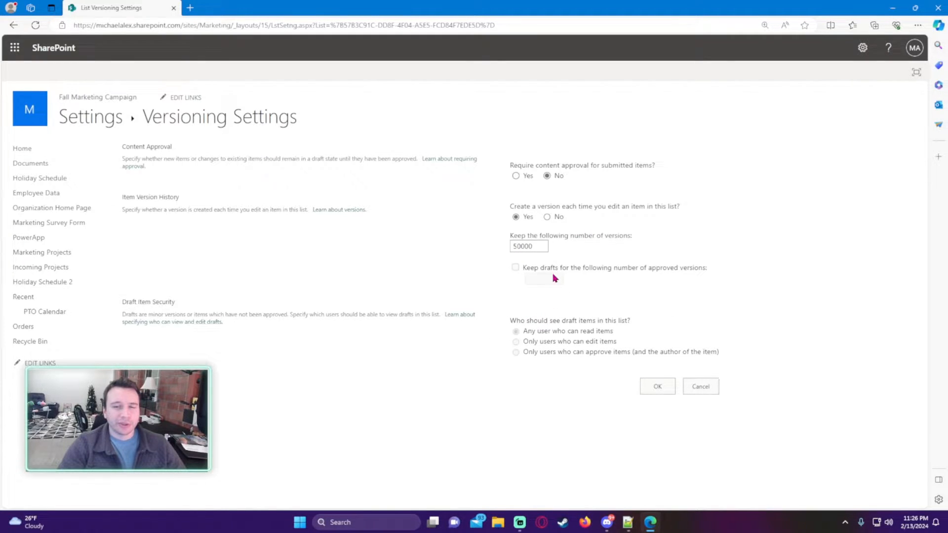
text(99999)
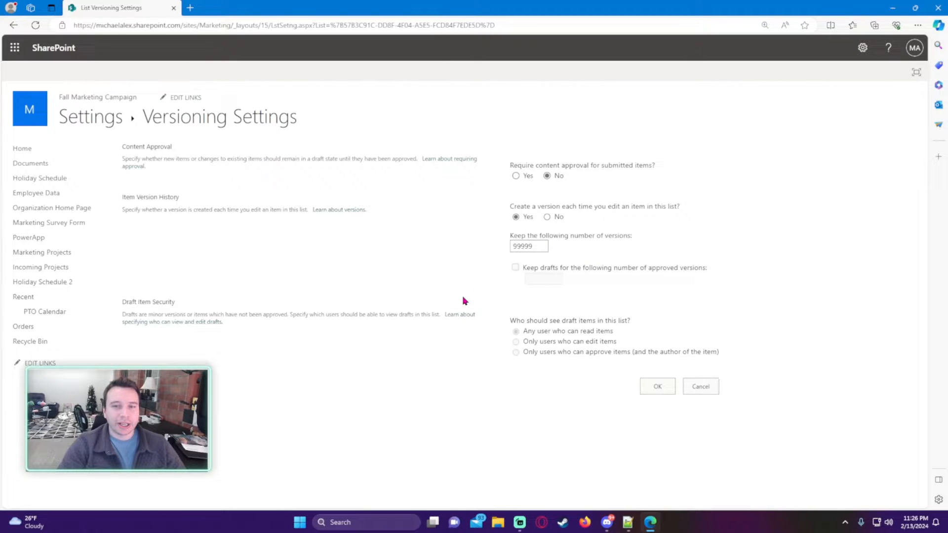
mouse_move(682, 412)
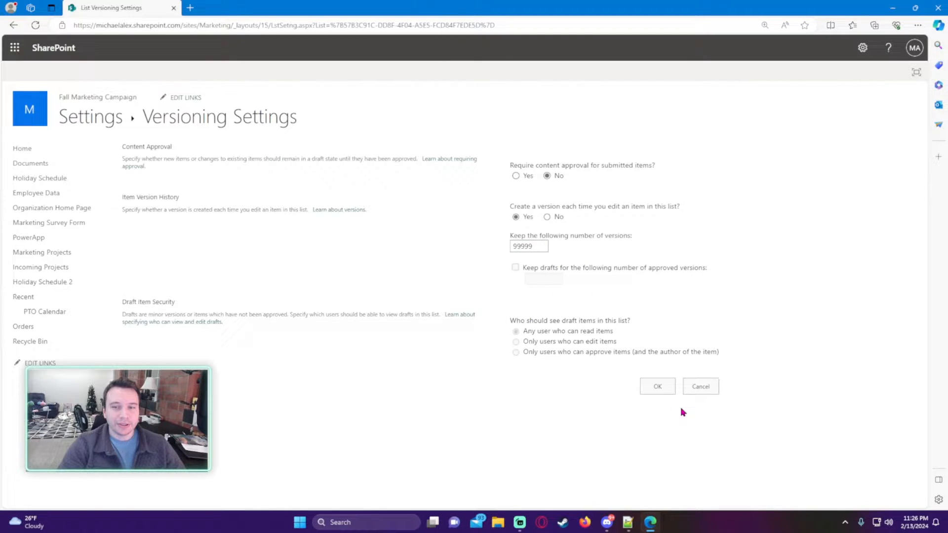
click(657, 386)
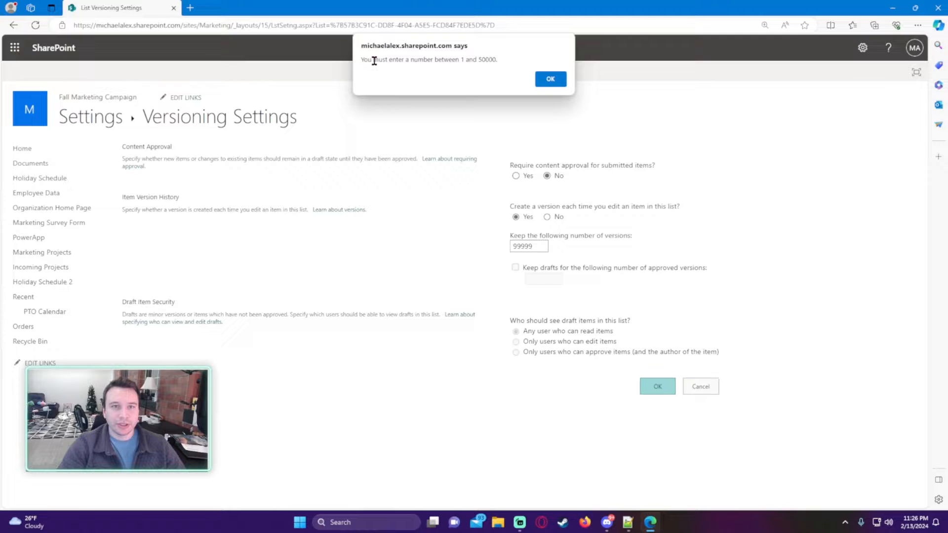
click(550, 79)
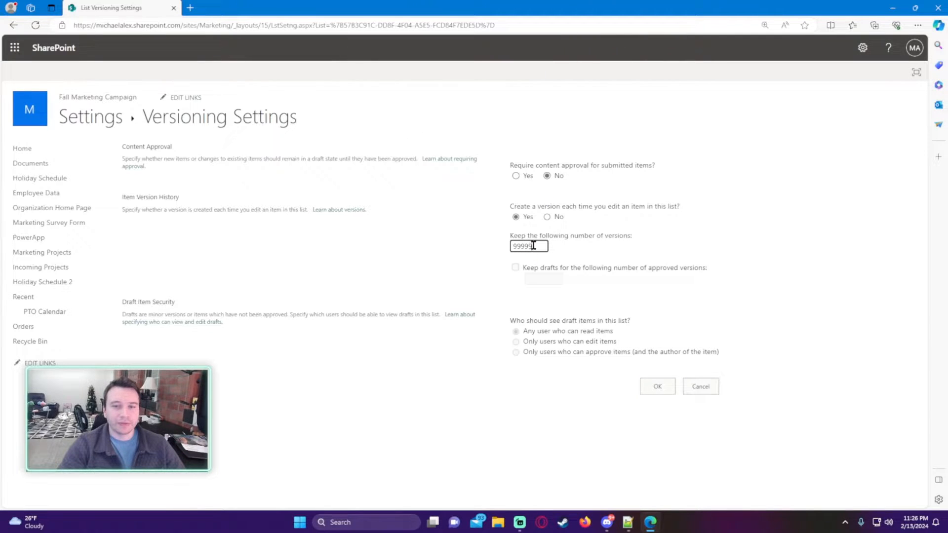
text(50000)
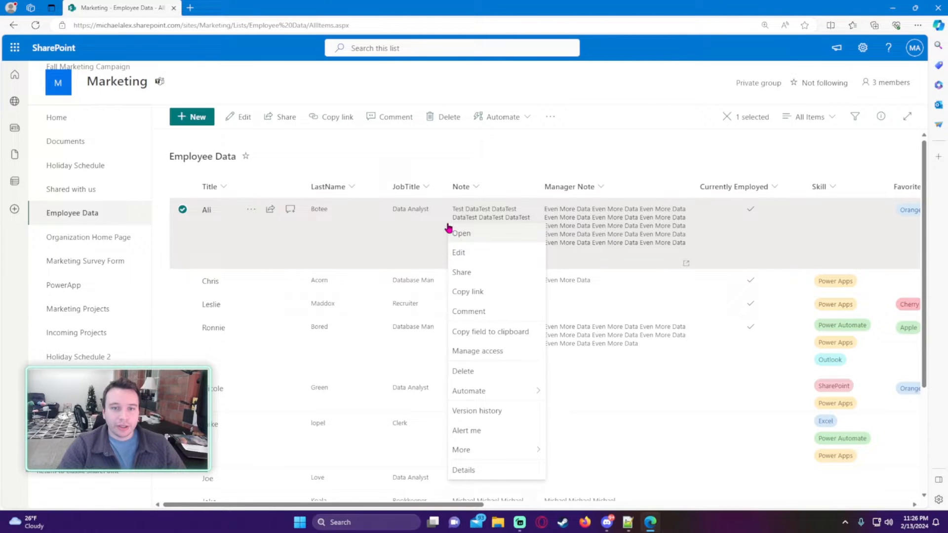
click(477, 410)
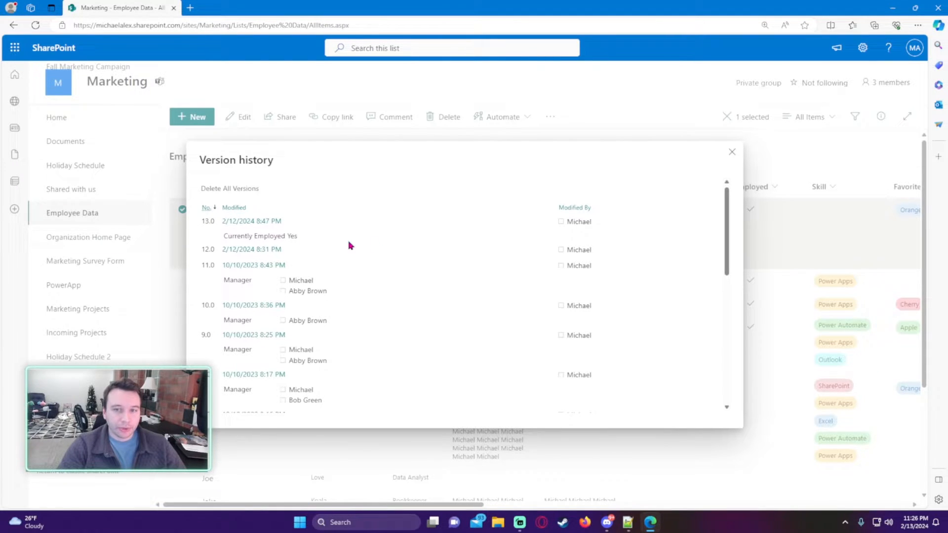
mouse_move(539, 233)
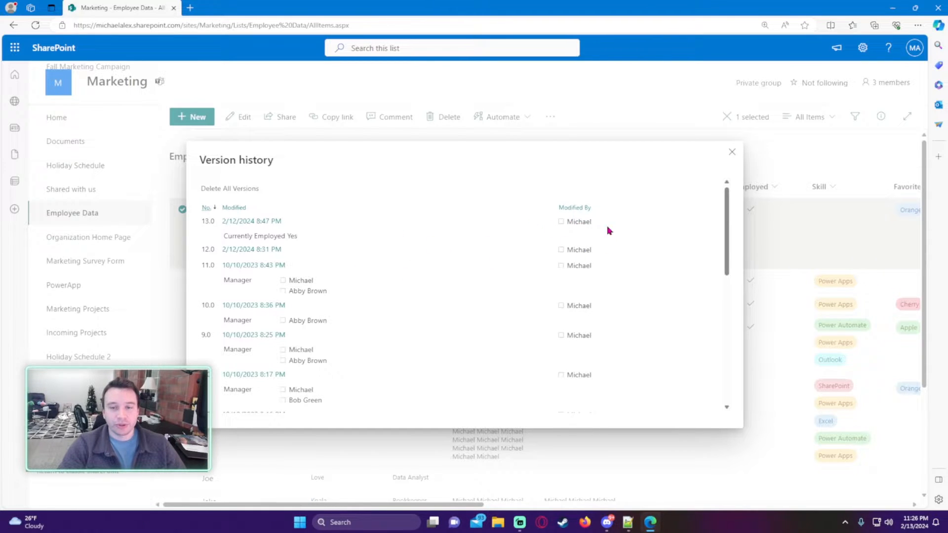
mouse_move(540, 262)
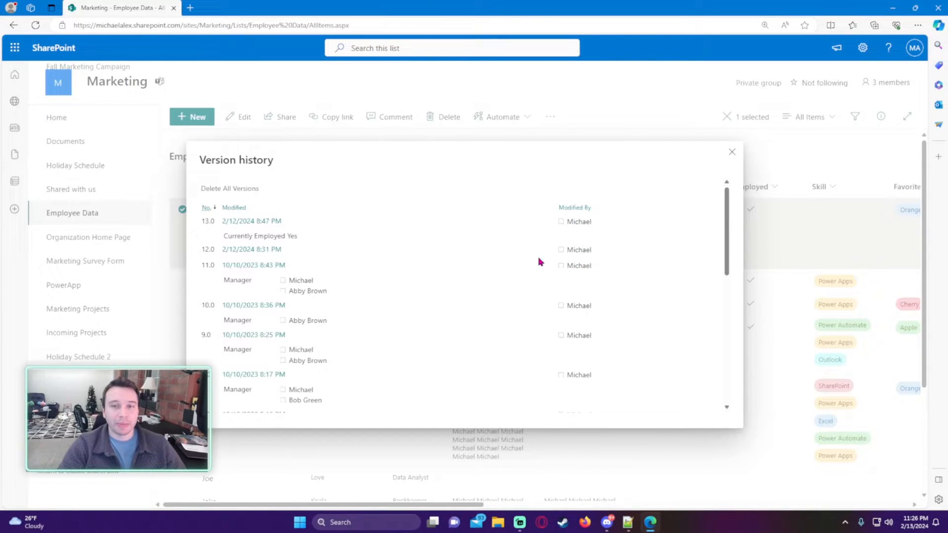
mouse_move(583, 247)
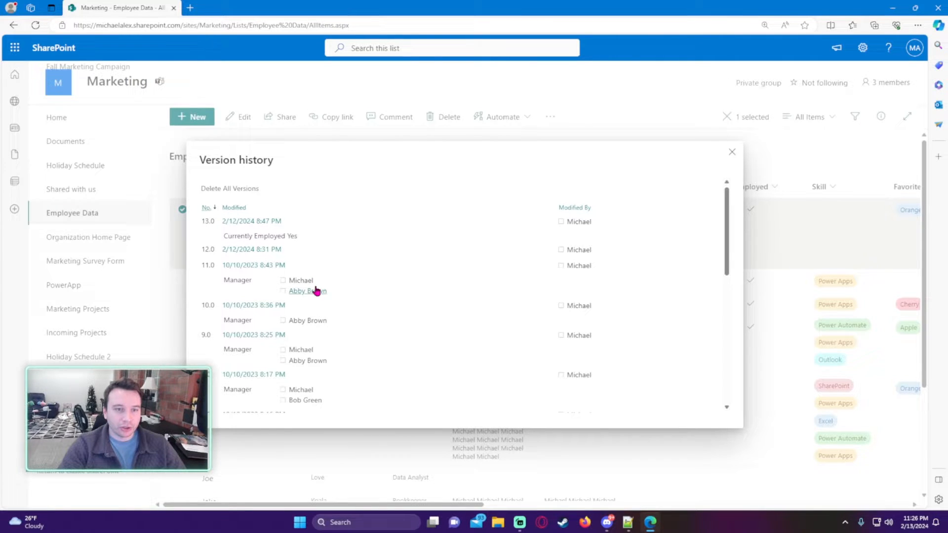
scroll(down, 3)
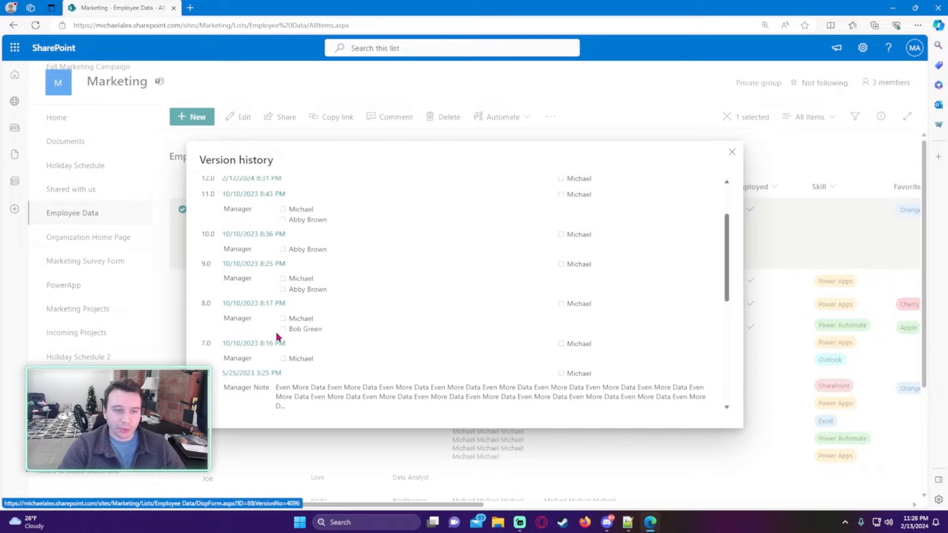
scroll(down, 3)
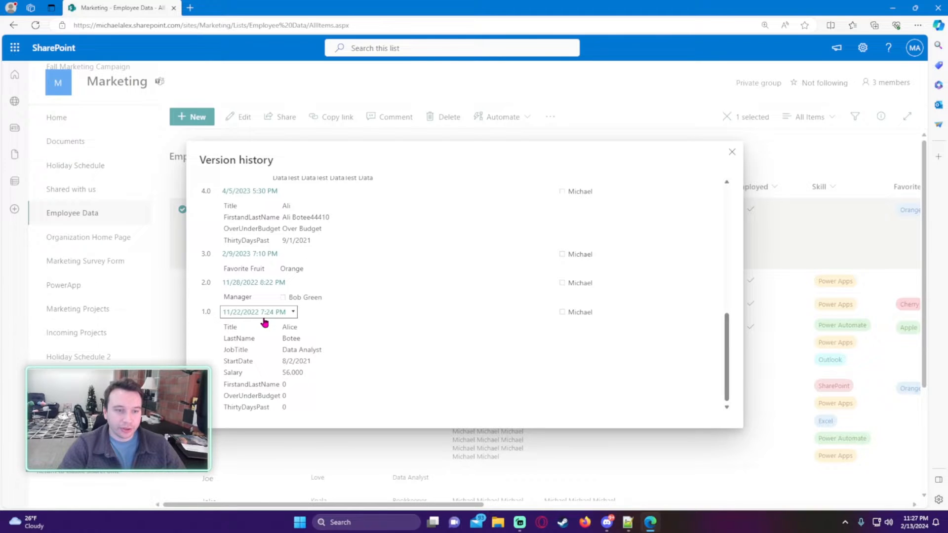
mouse_move(254, 312)
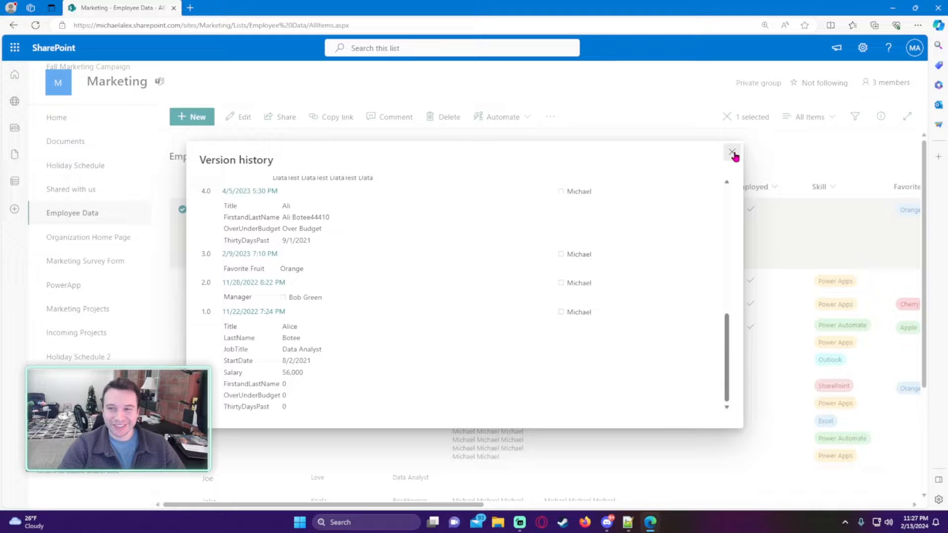
click(732, 151)
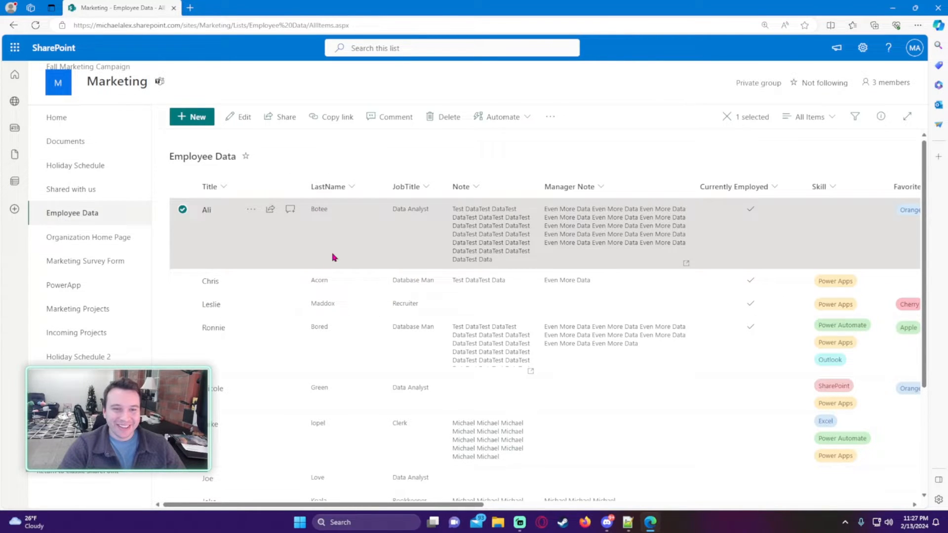
Deselect Ali's entry and tick the Created and Created By columns for the view
click(183, 208)
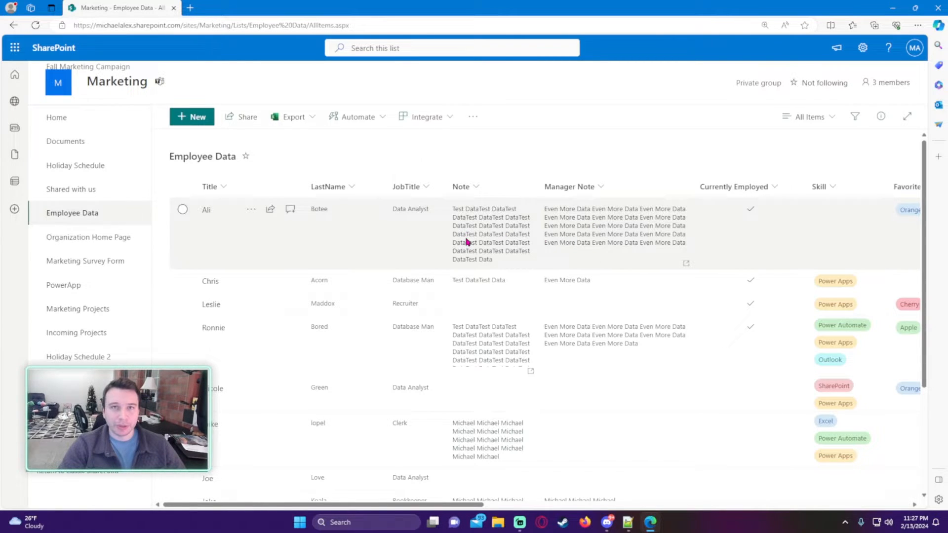
mouse_move(473, 221)
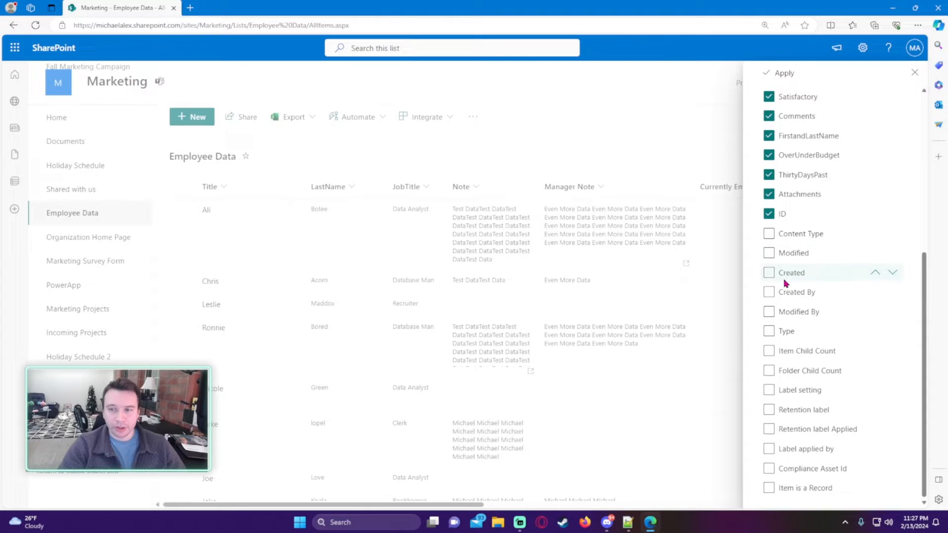
click(769, 273)
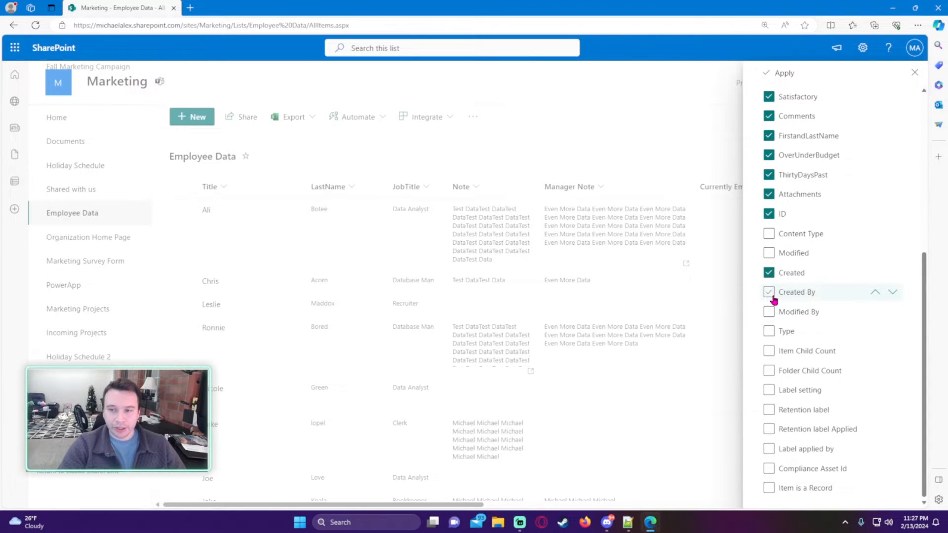
click(769, 311)
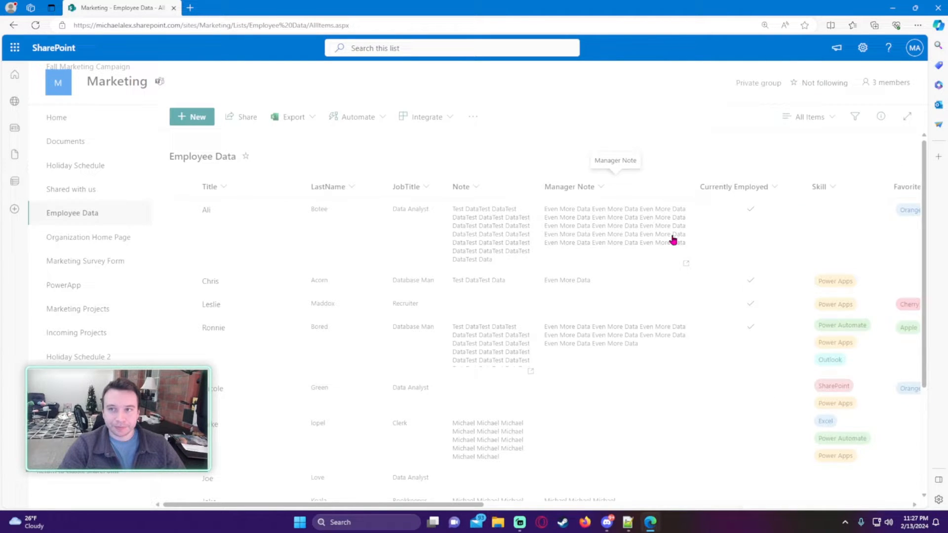
Apply Modified, Created, Created By and Modified By columns, then sort Modified newest first
scroll(right, 3)
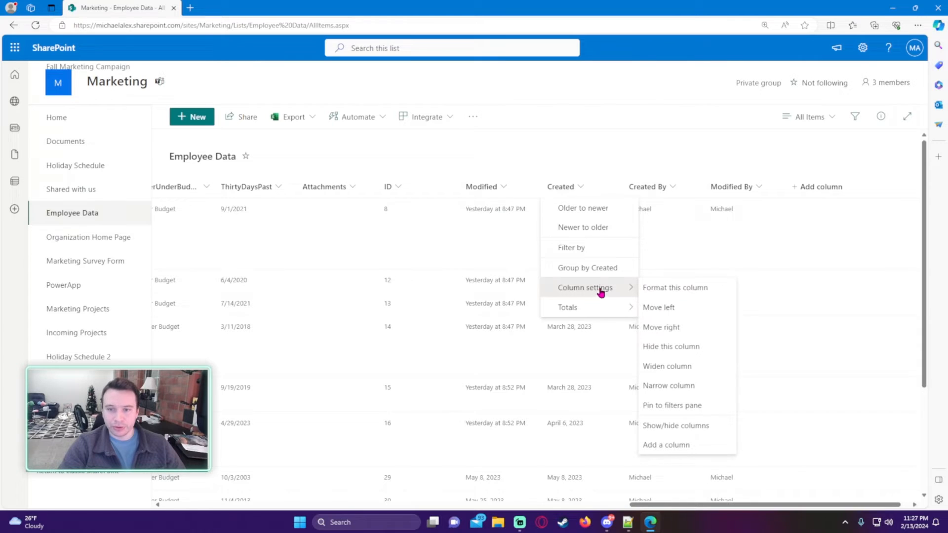
click(676, 425)
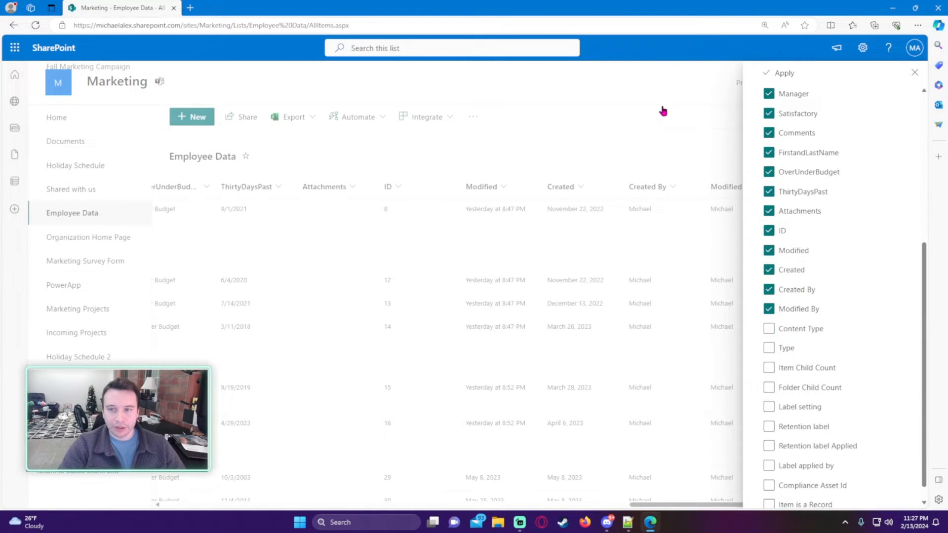
click(481, 186)
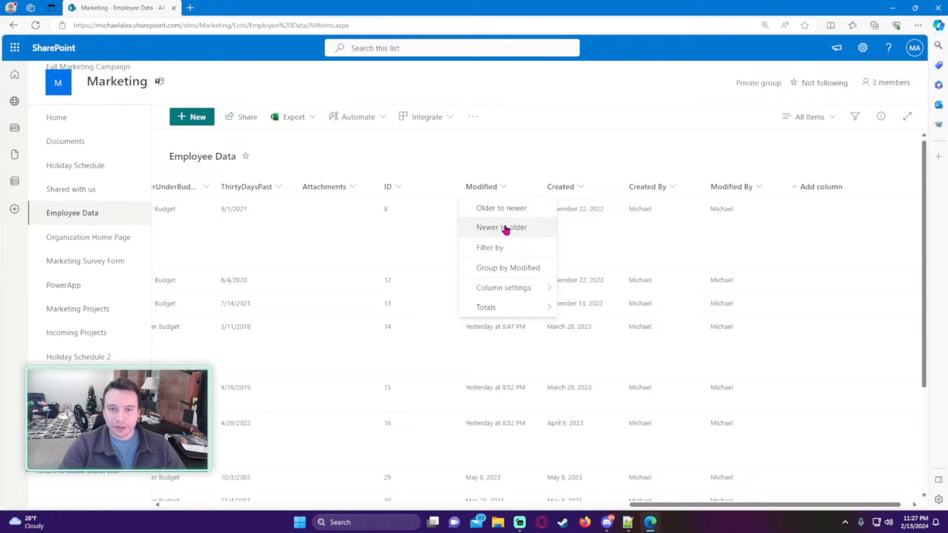
click(500, 227)
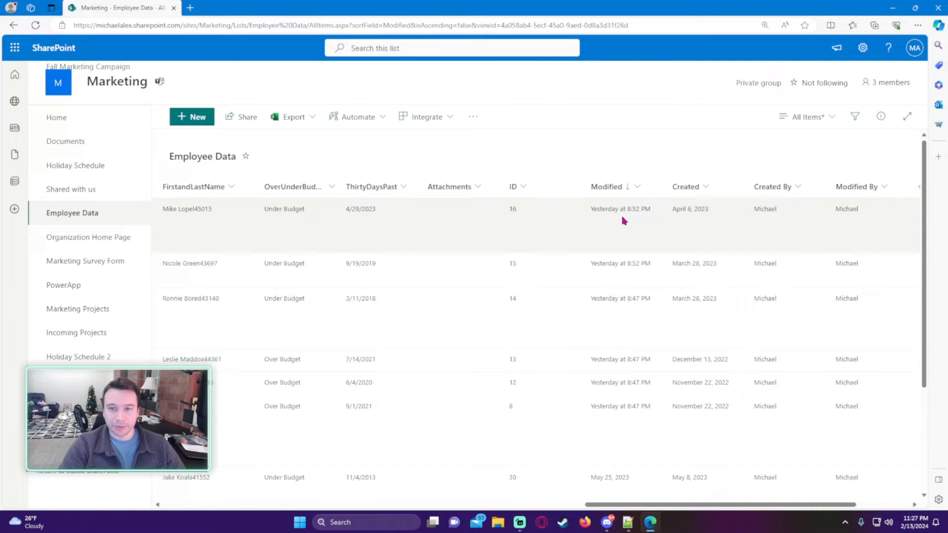
mouse_move(783, 247)
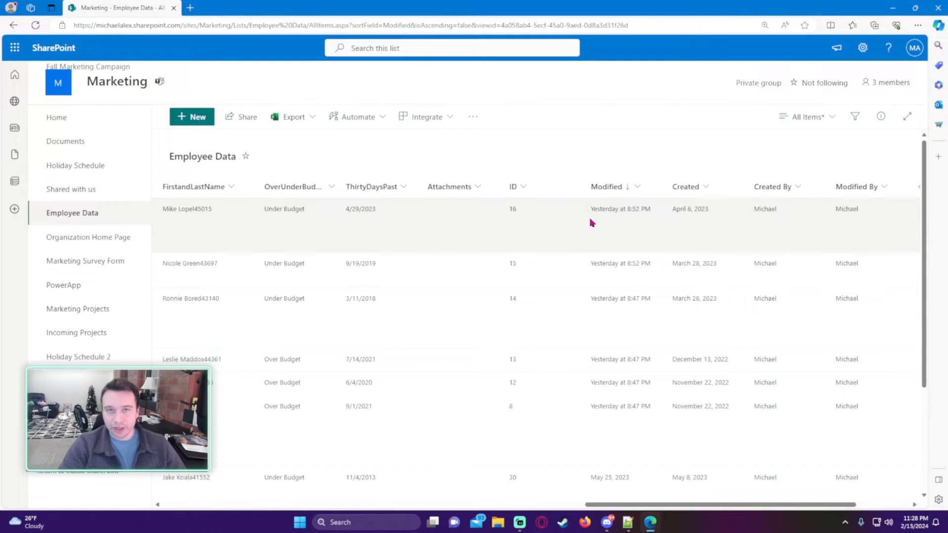
mouse_move(598, 232)
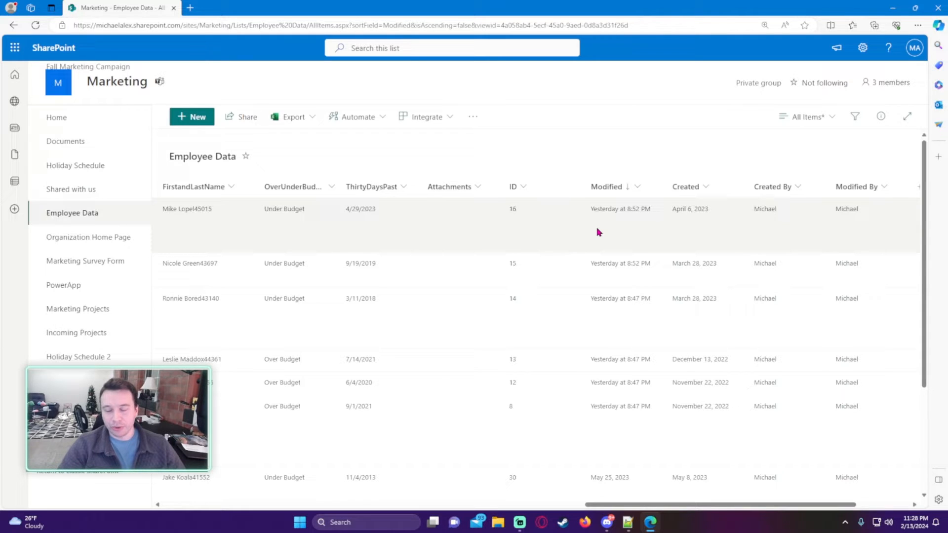
mouse_move(623, 228)
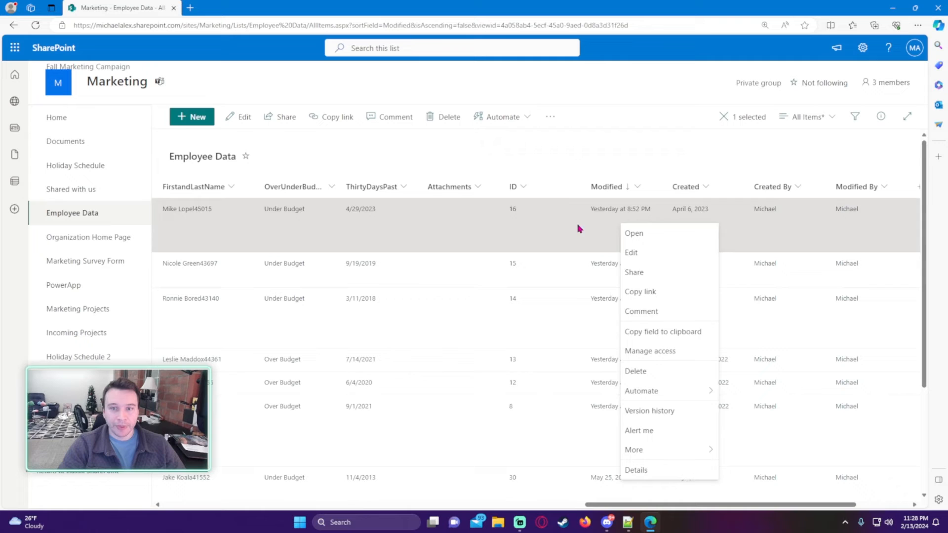
click(649, 411)
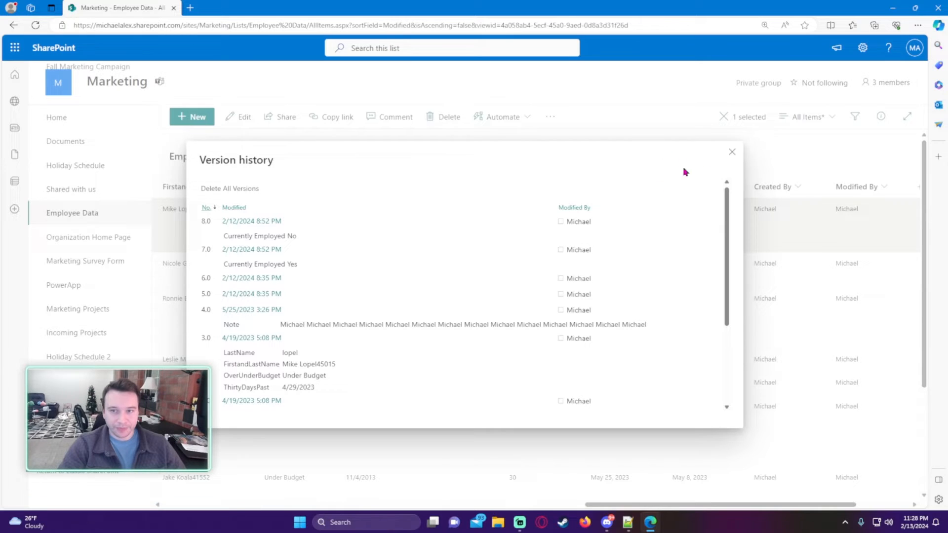
click(732, 151)
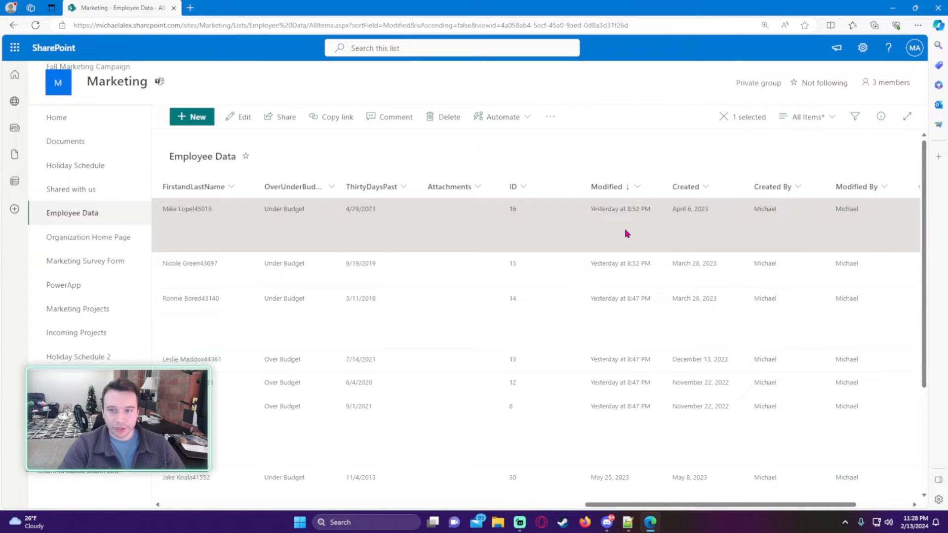
scroll(right, 3)
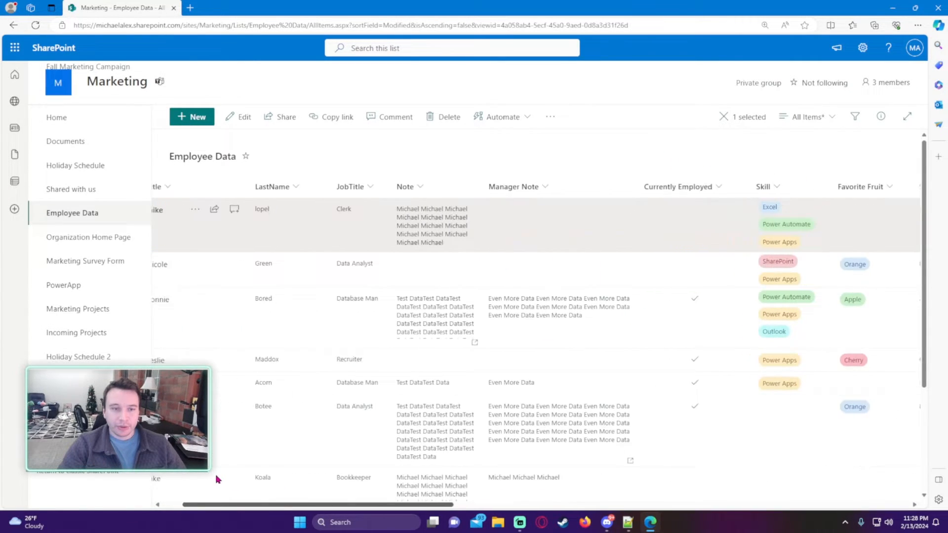
scroll(right, 3)
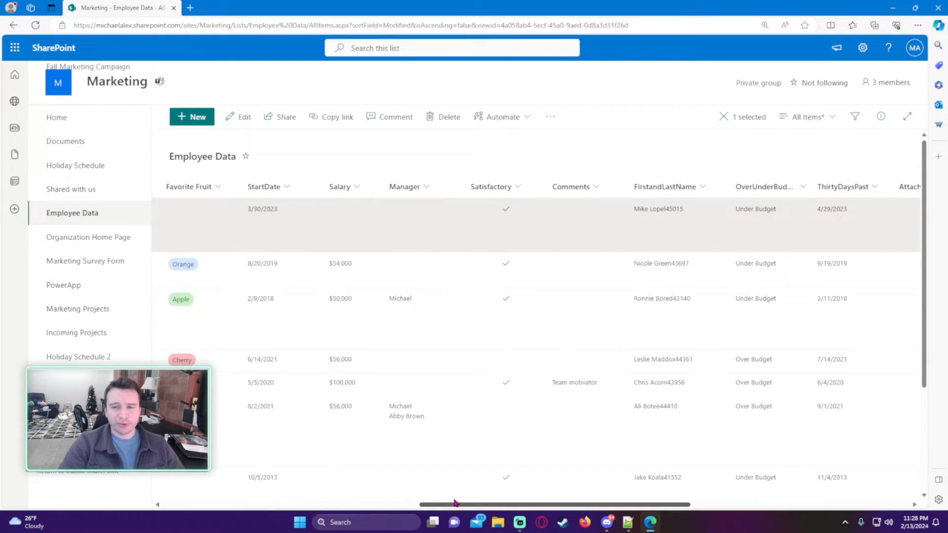
scroll(right, 3)
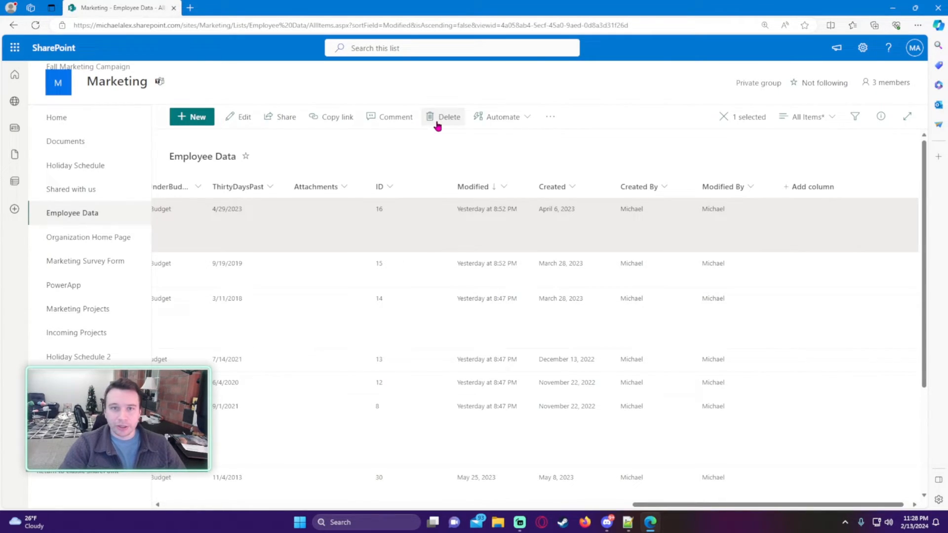
click(449, 116)
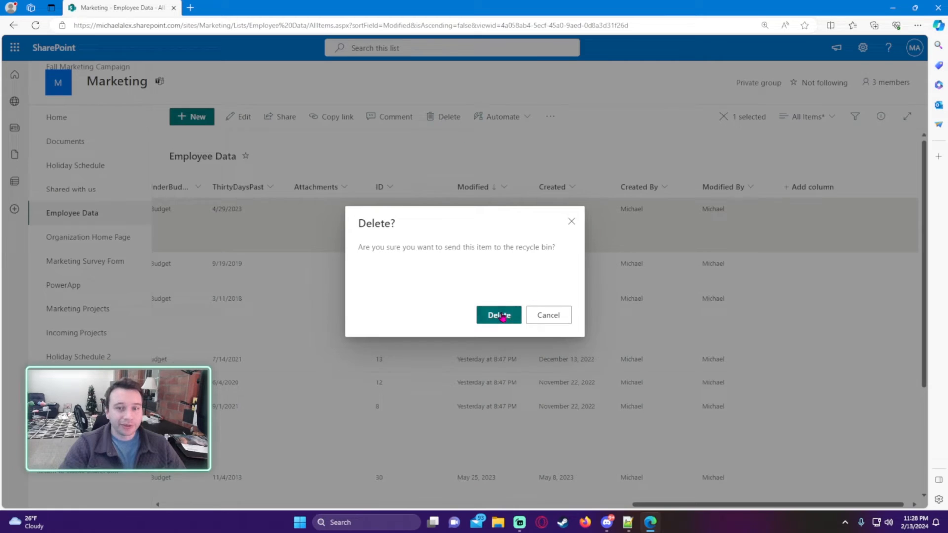
click(499, 315)
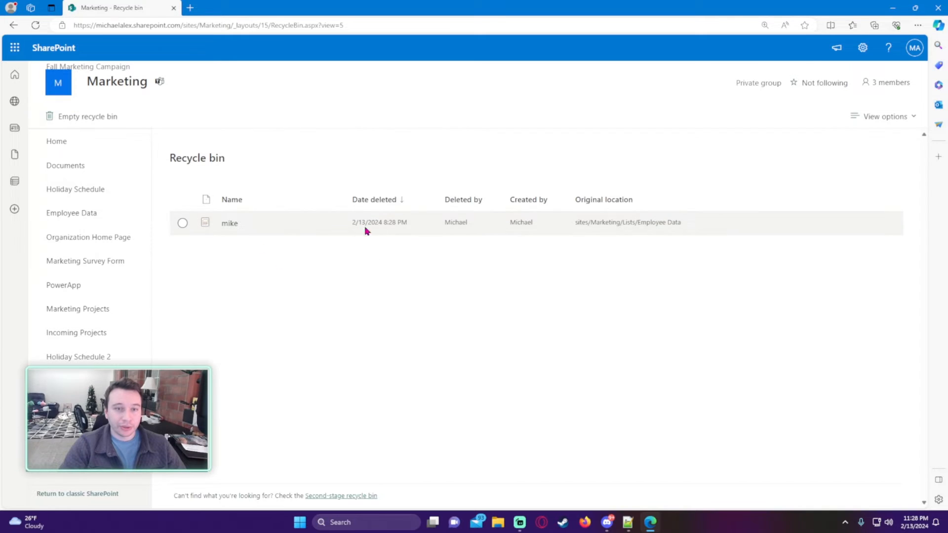
mouse_move(504, 230)
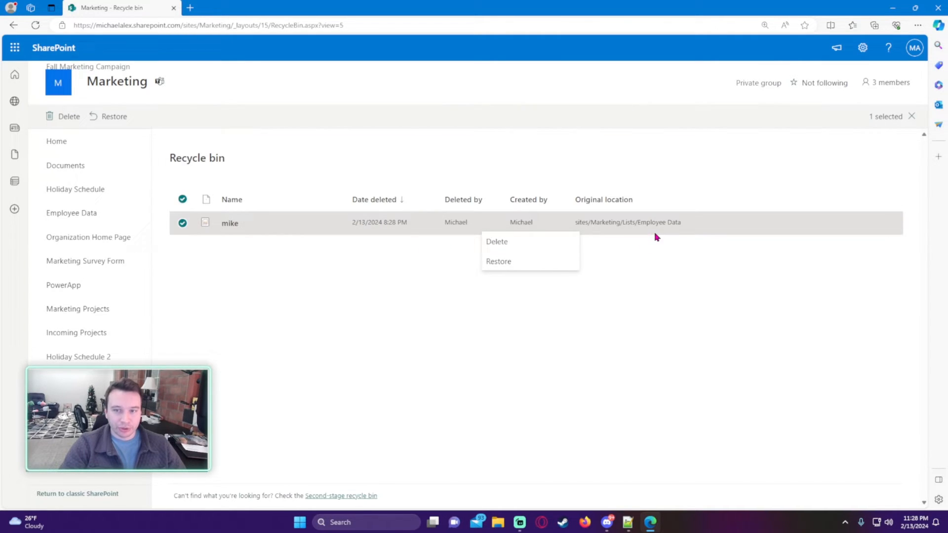
click(498, 261)
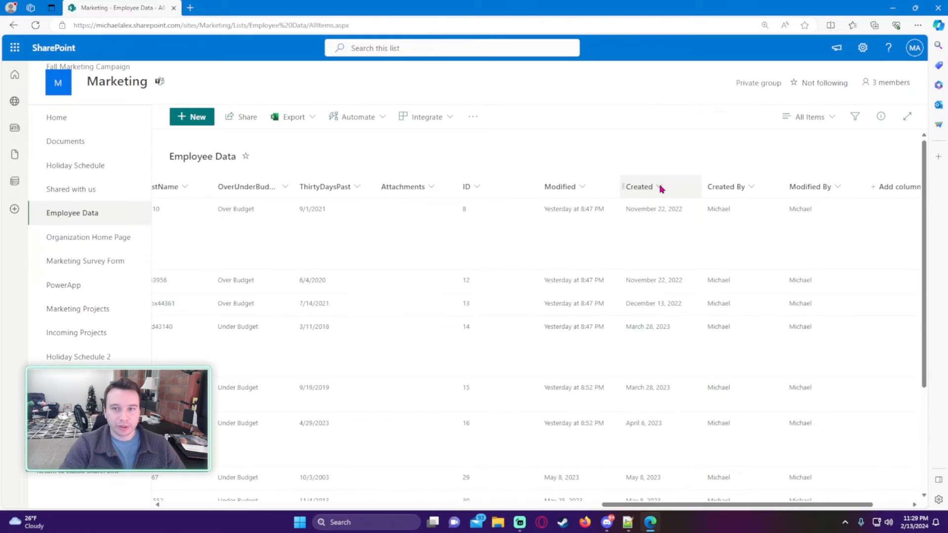
Sort by Created newer to older, select the mike row and scroll across its columns
click(639, 186)
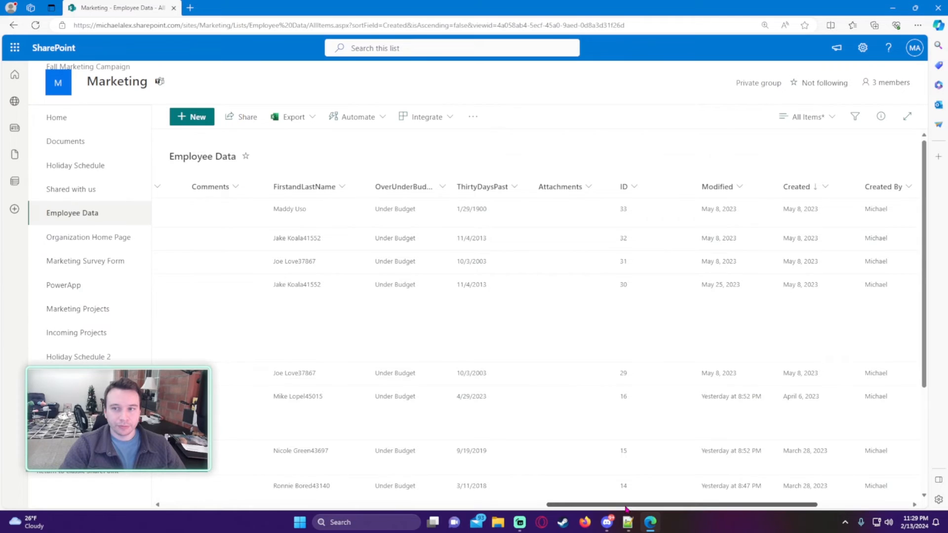
click(182, 285)
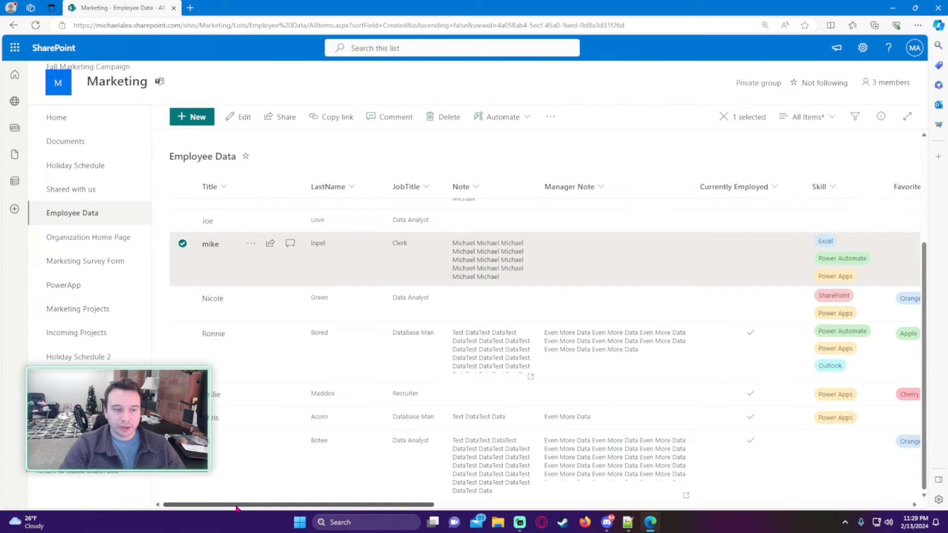
scroll(right, 3)
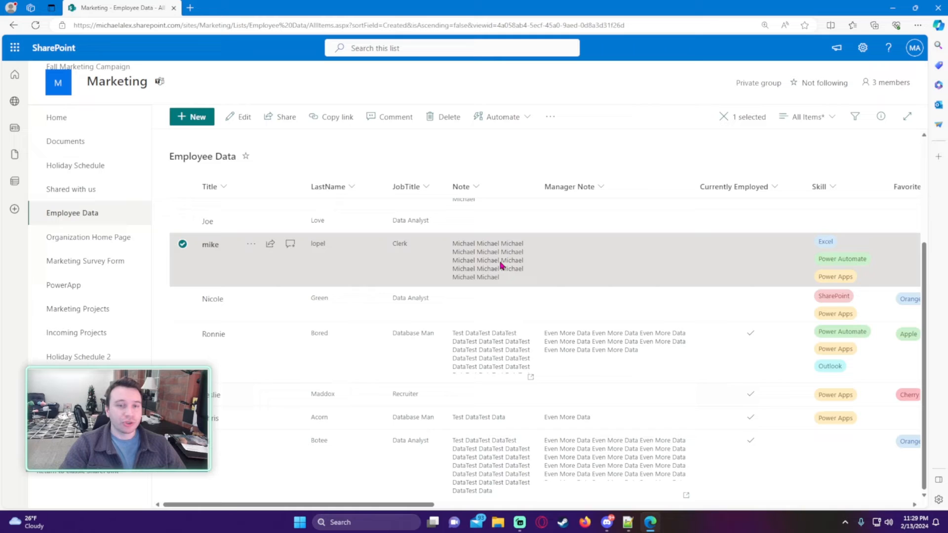
scroll(right, 3)
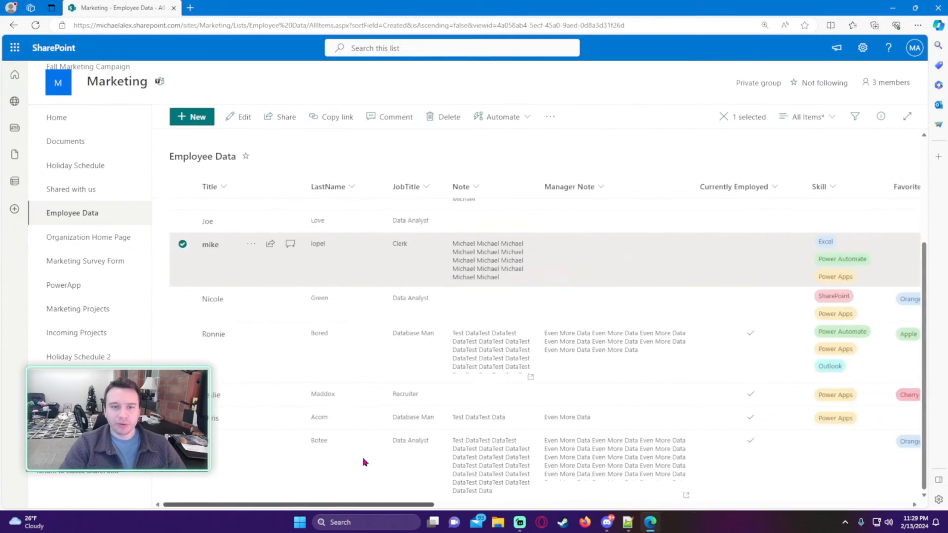
mouse_move(270, 440)
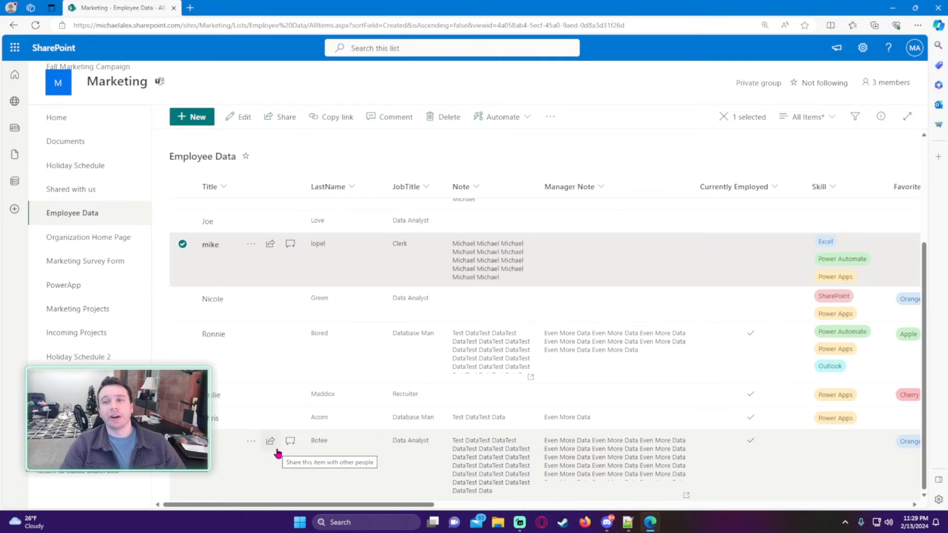
mouse_move(559, 260)
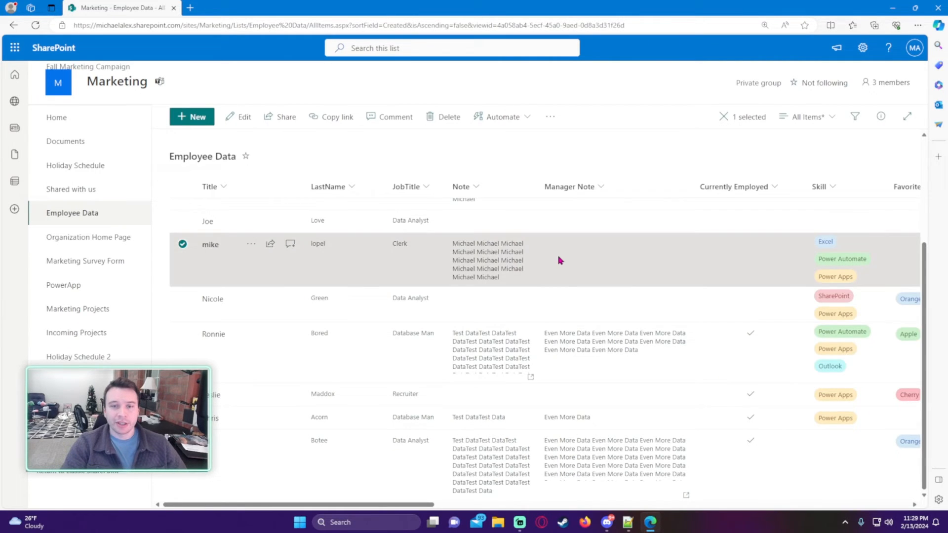
scroll(right, 3)
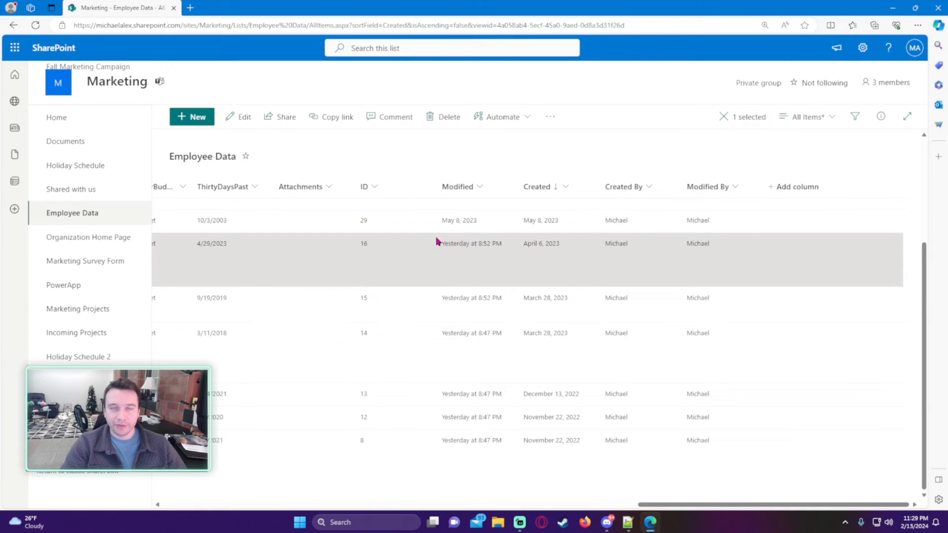
mouse_move(494, 277)
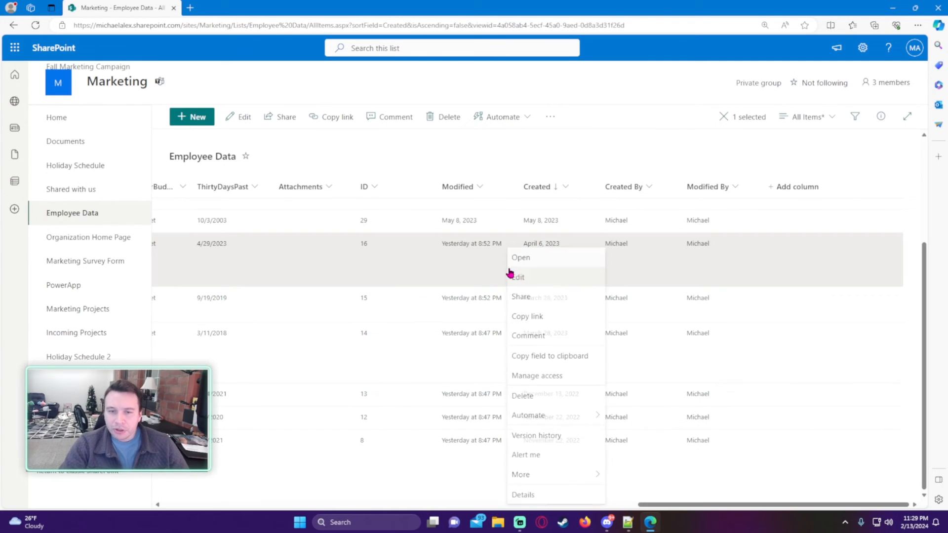
click(536, 436)
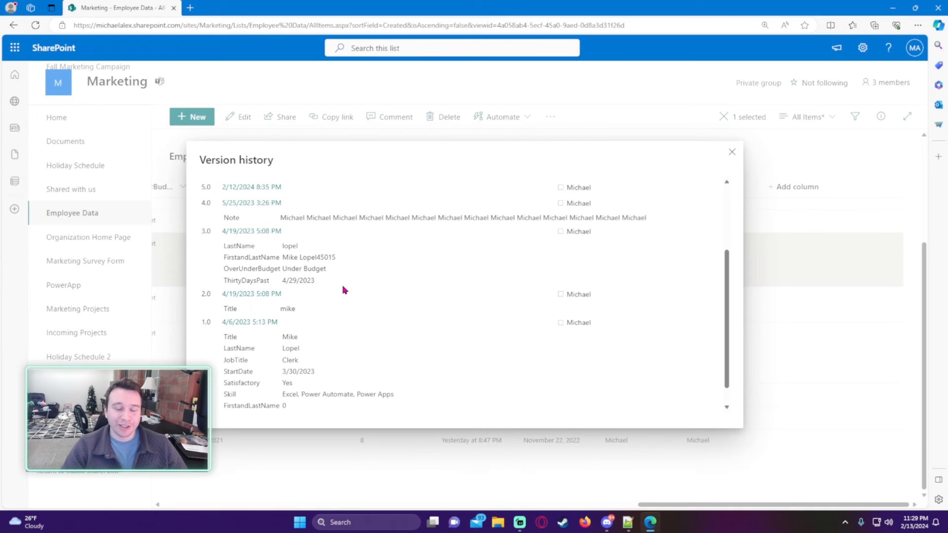
mouse_move(285, 279)
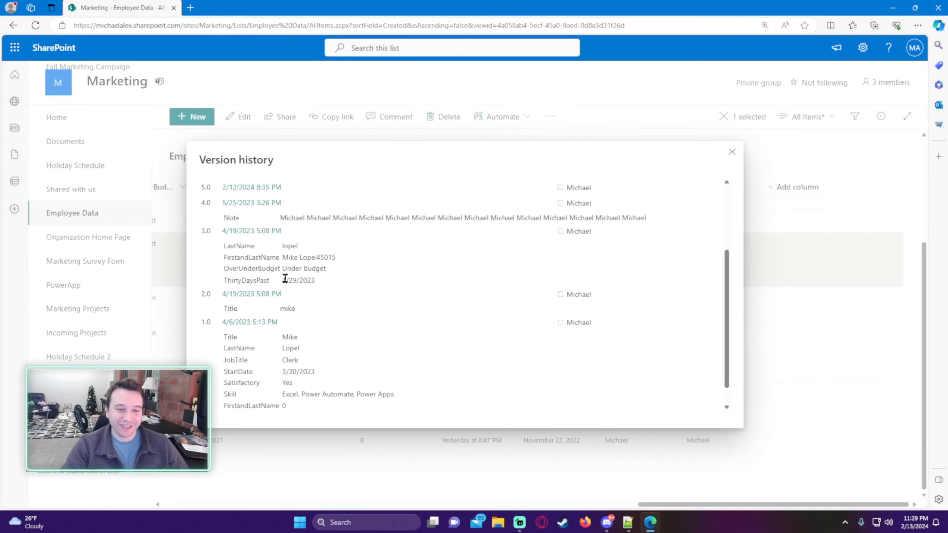
click(732, 151)
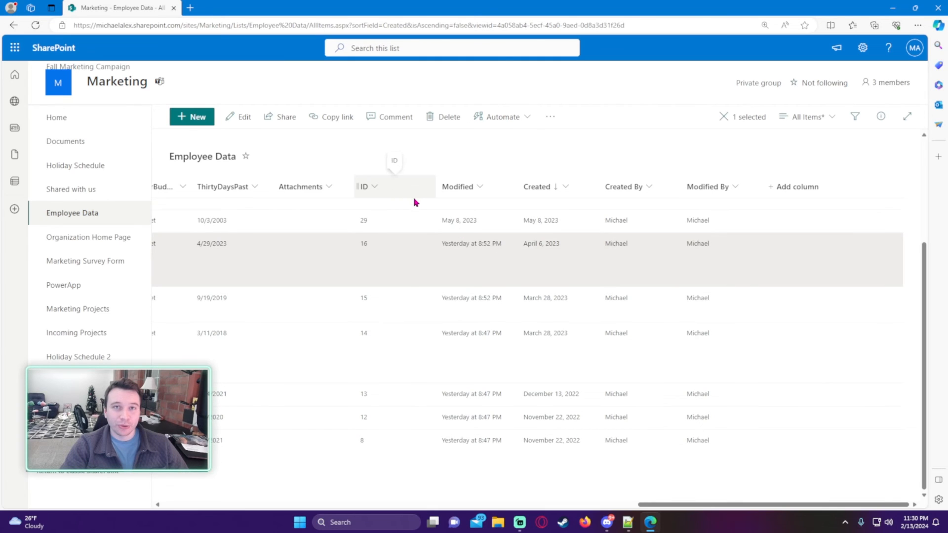
mouse_move(465, 256)
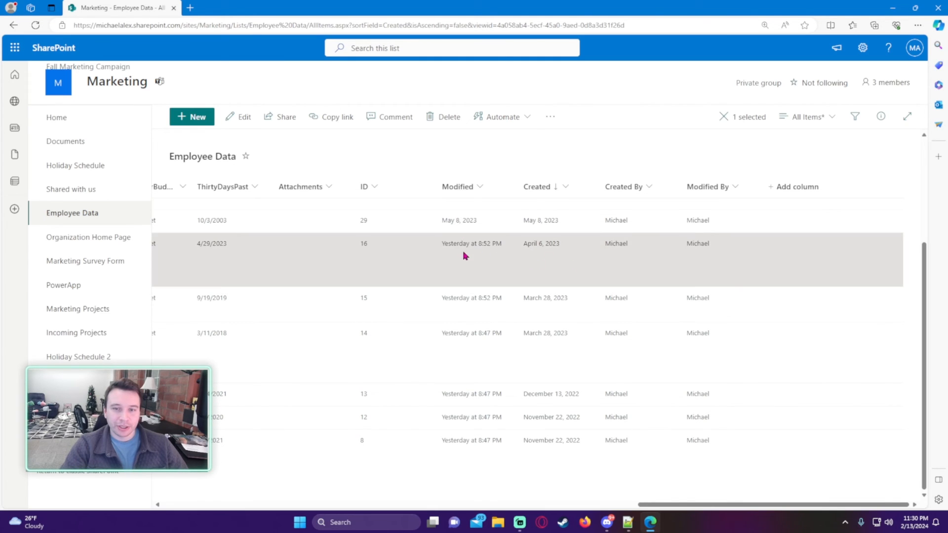